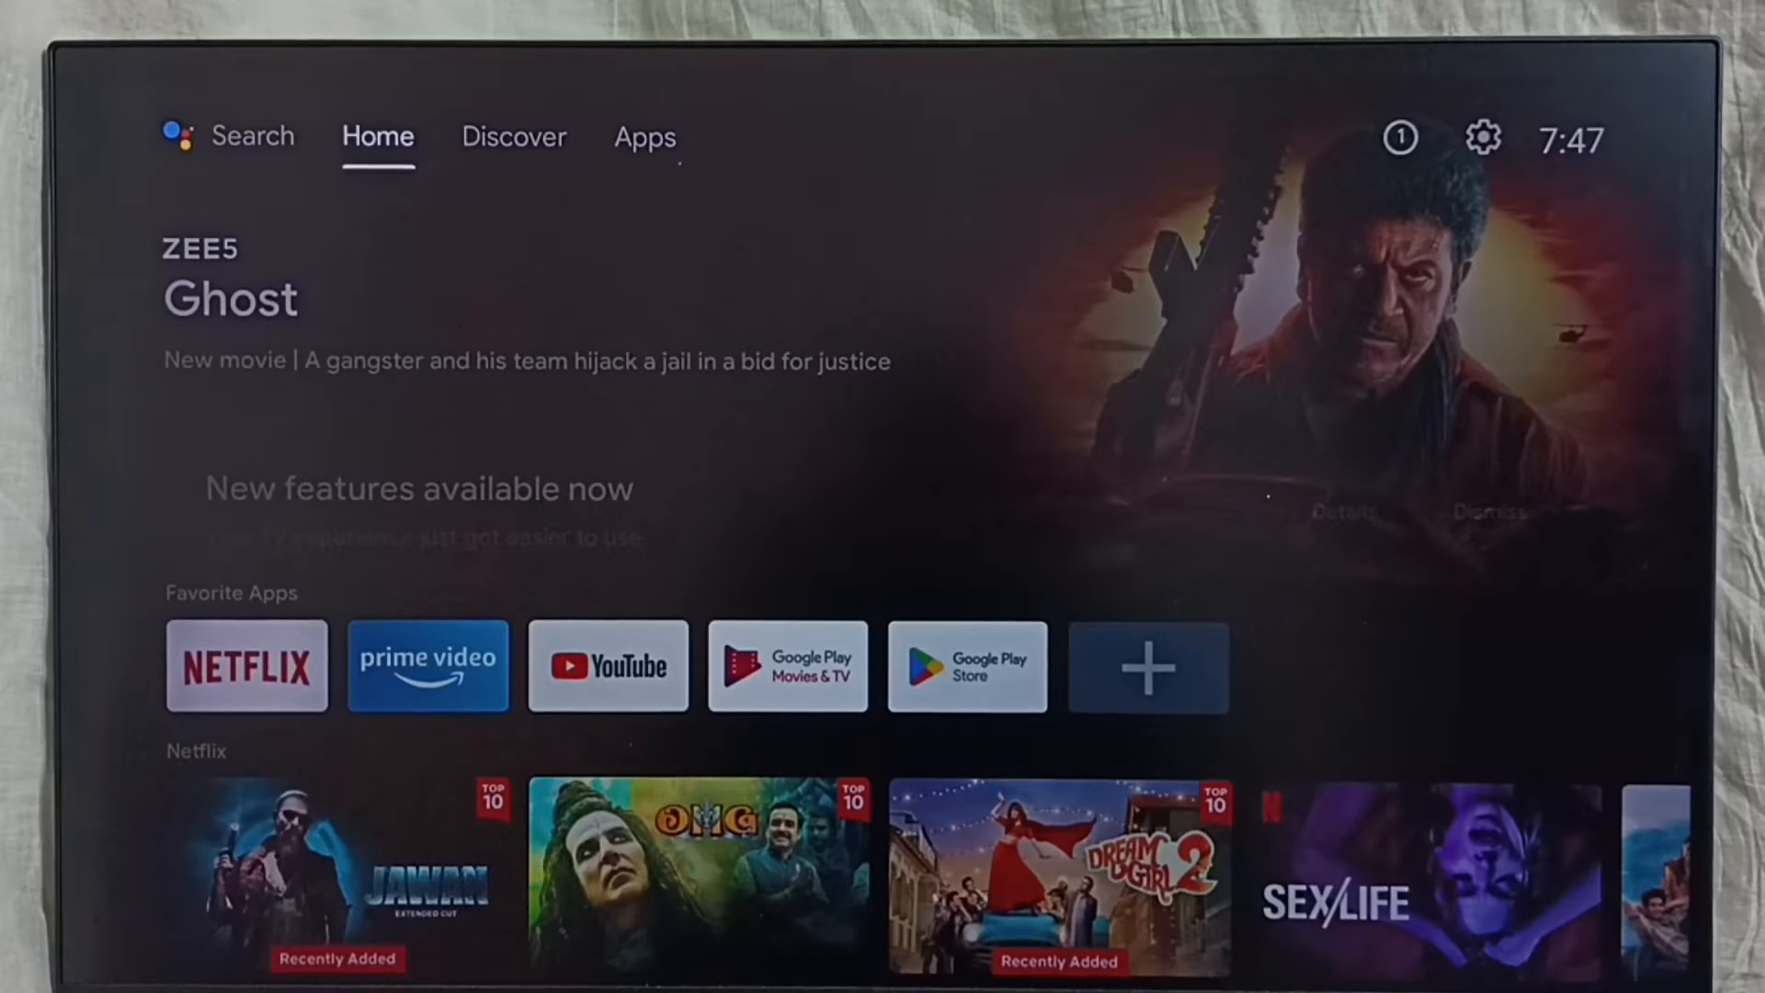
# Browse Home, Discover and Apps, then enter the TV Settings panel via the gear icon
pyautogui.click(513, 138)
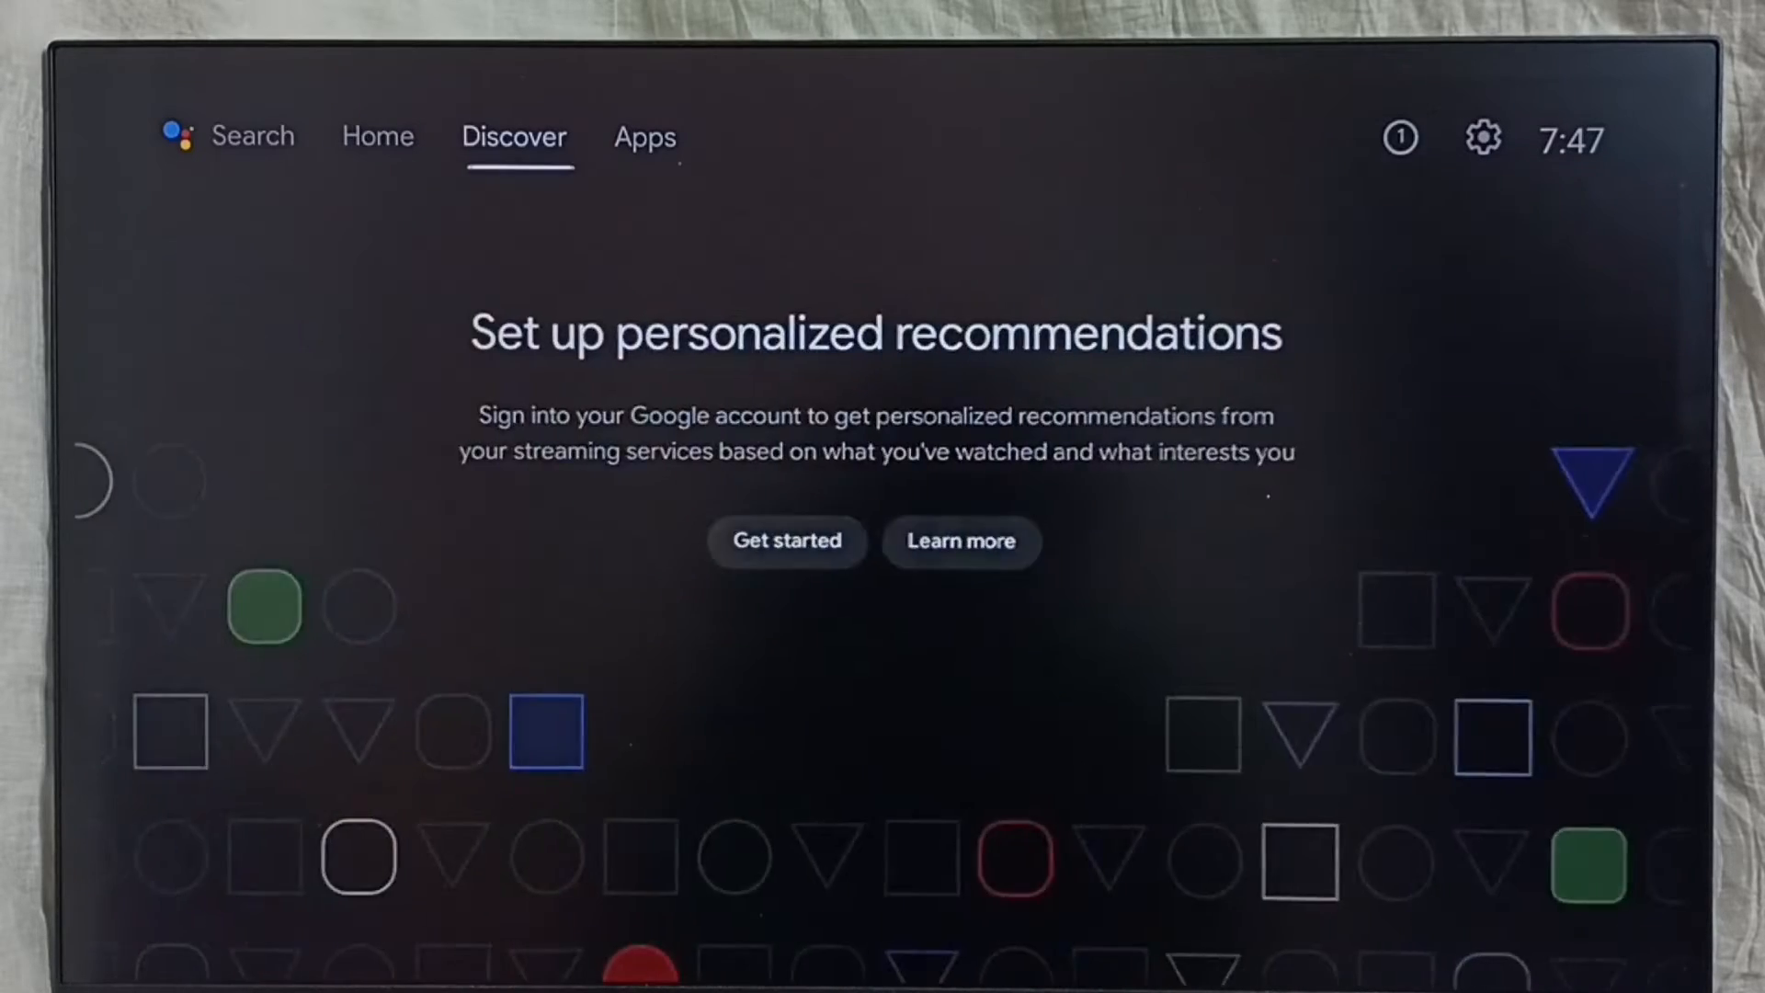
pyautogui.click(645, 138)
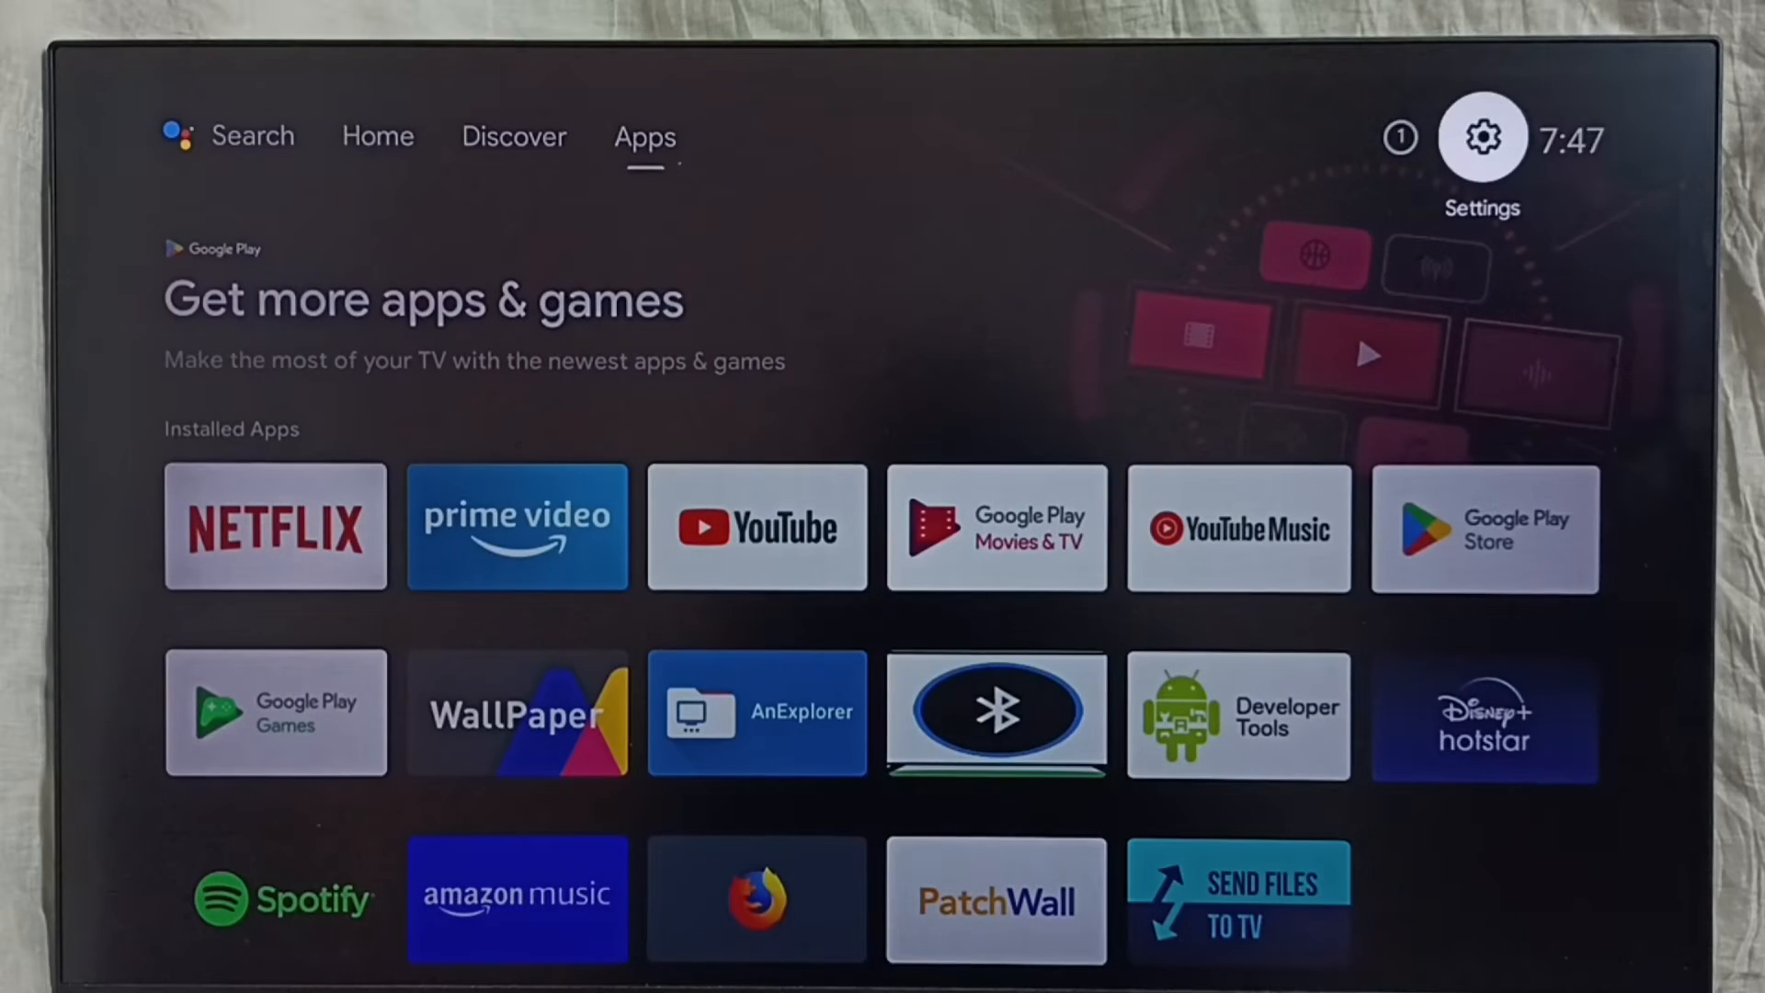
pyautogui.click(1480, 136)
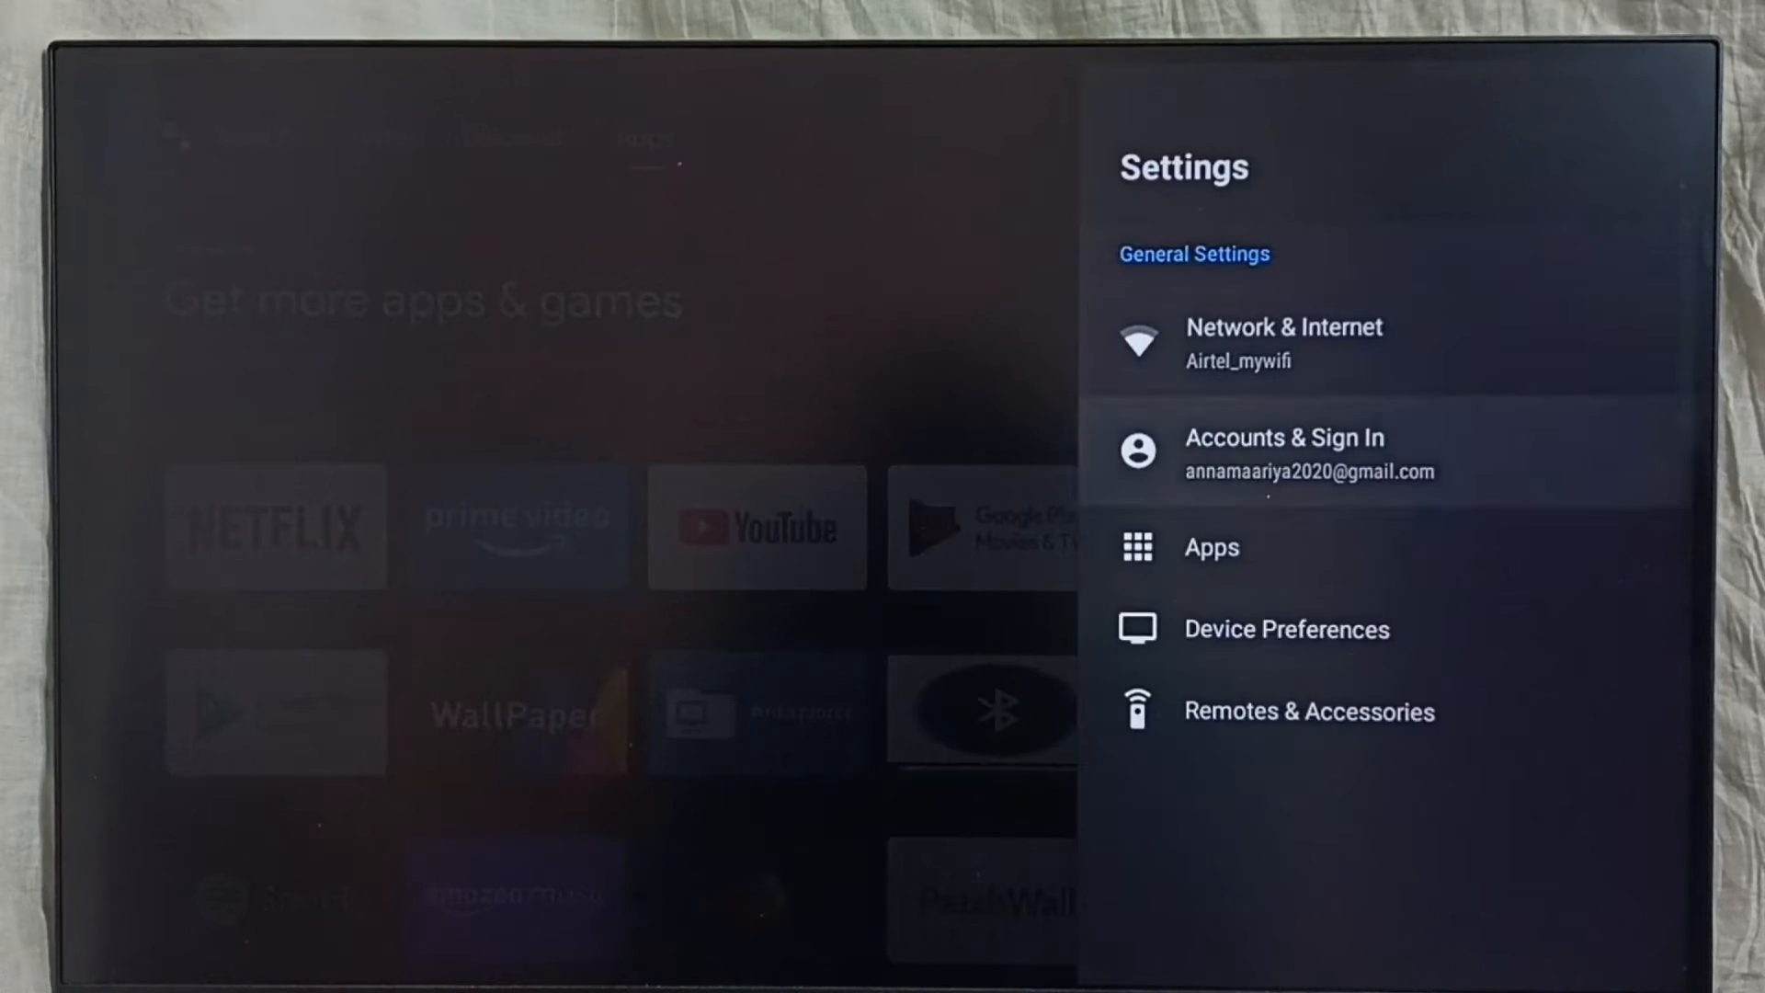
# Reach the Ads page through Device Preferences > About > Legal information
pyautogui.click(1287, 629)
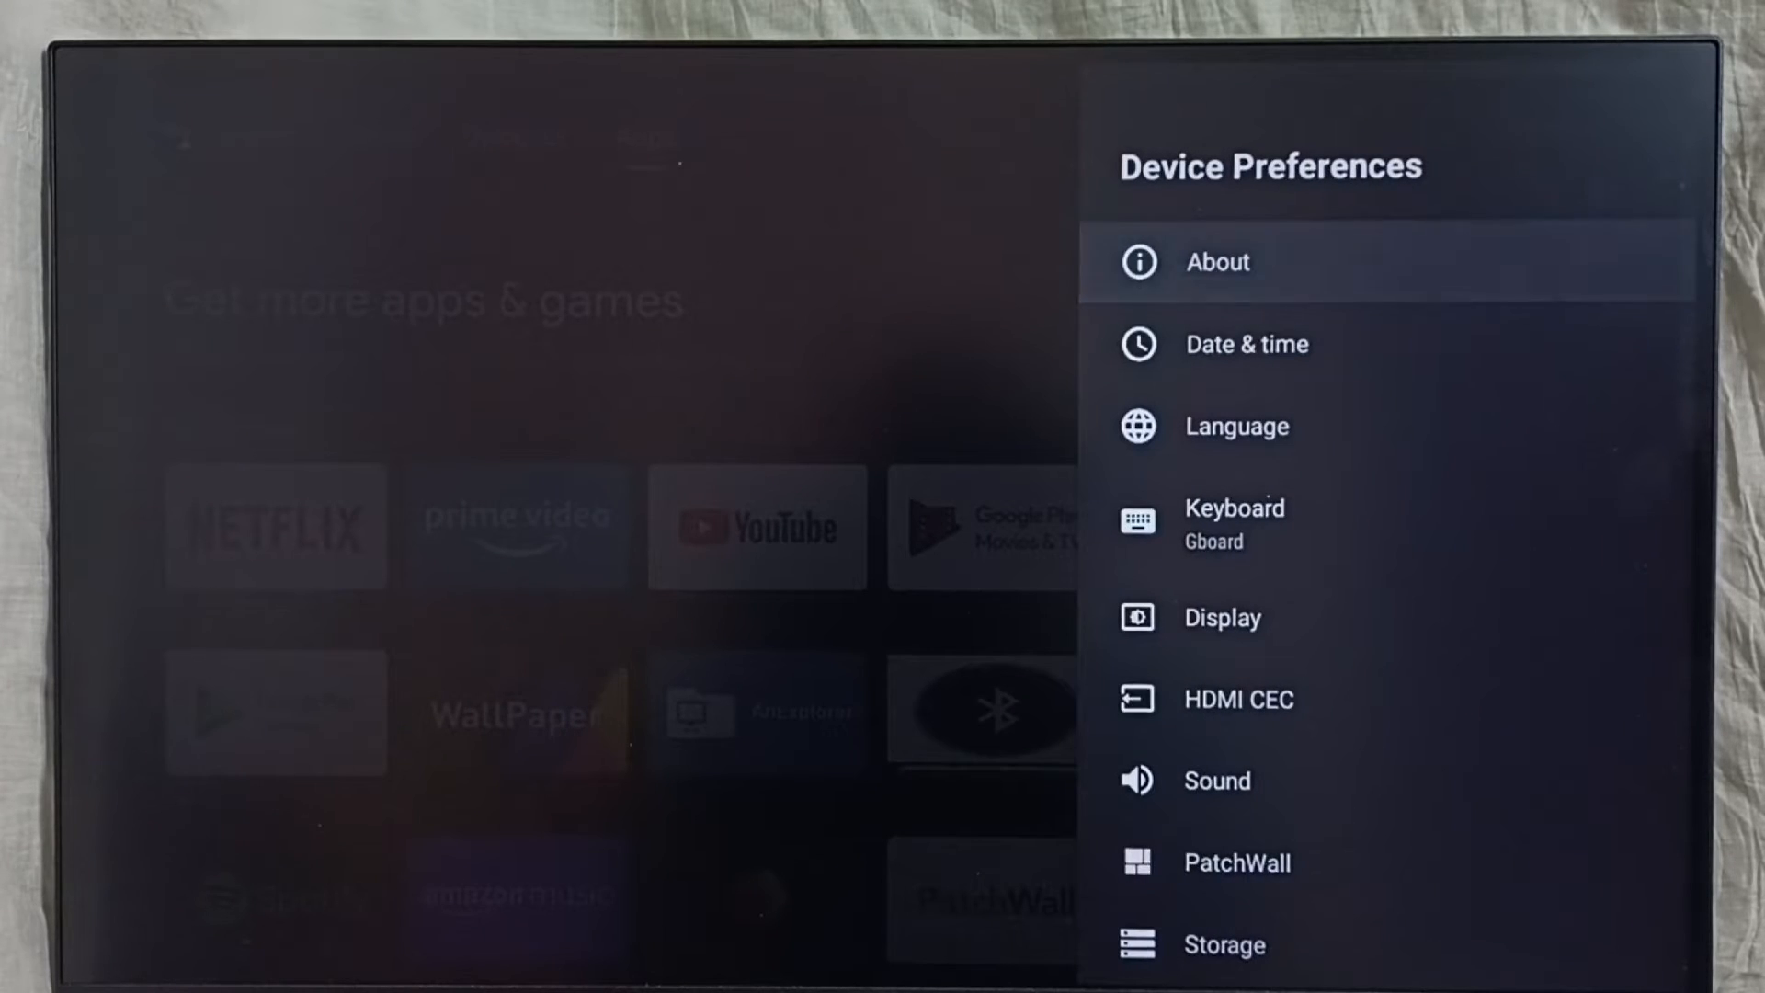
pyautogui.click(1215, 263)
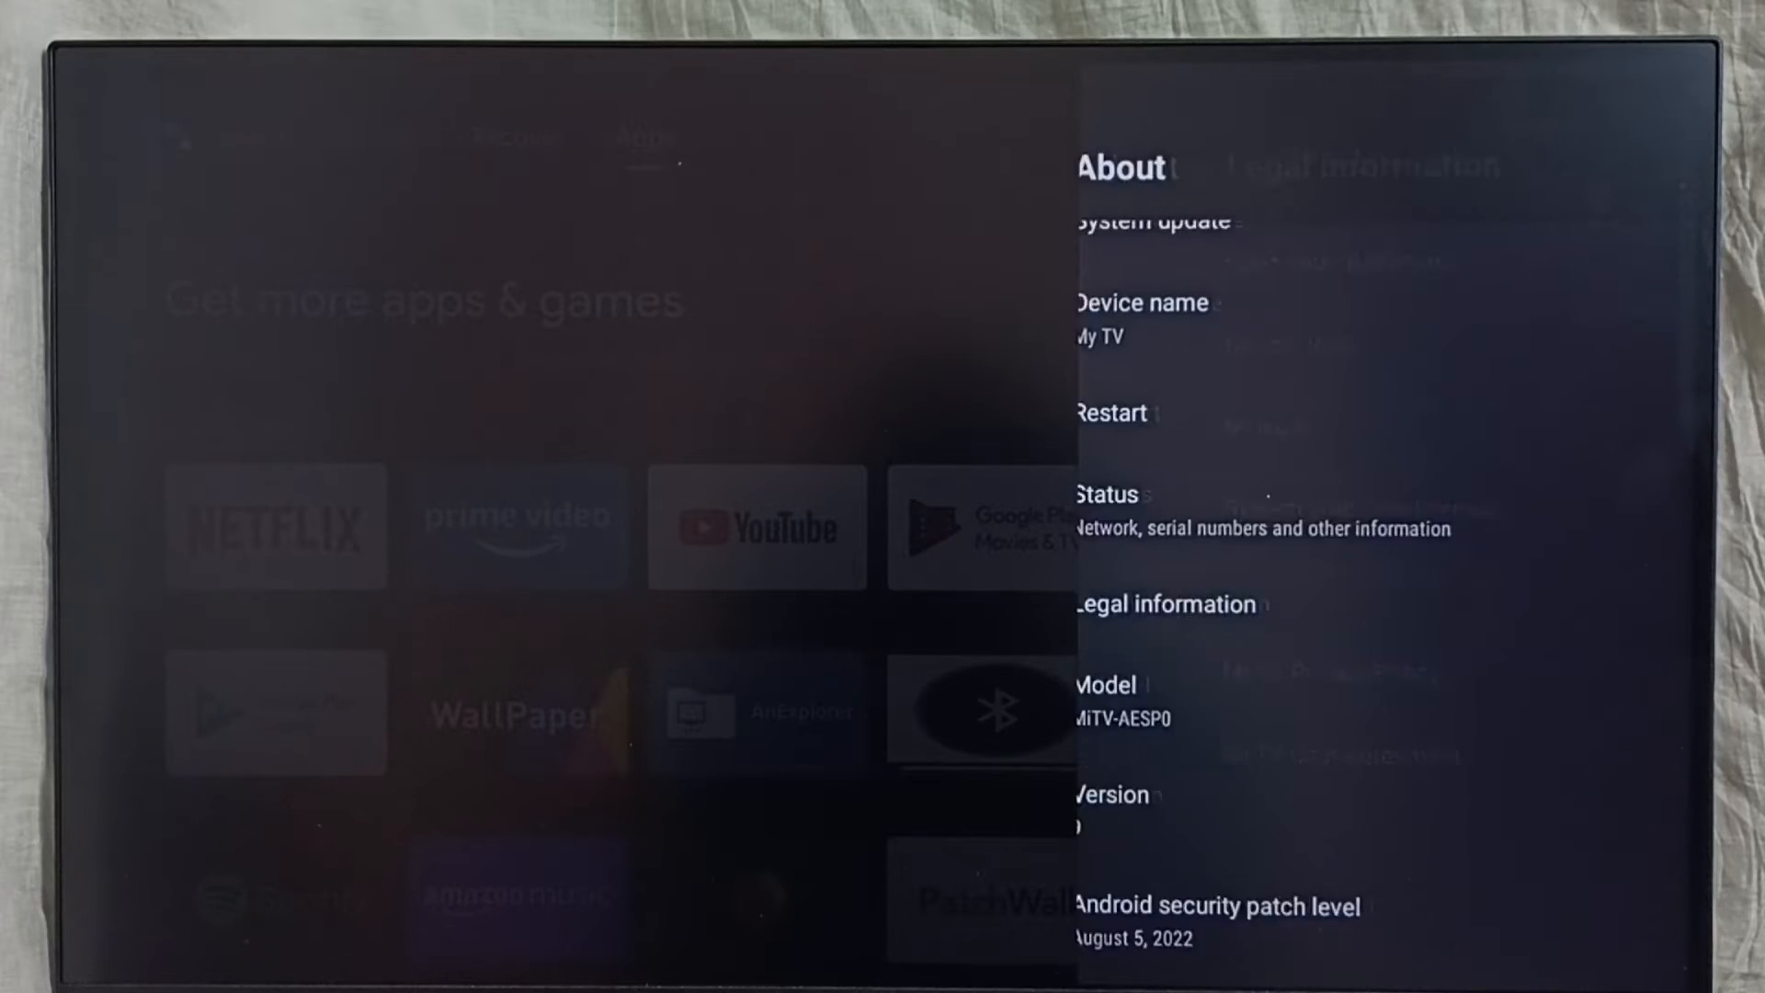
pyautogui.click(1169, 603)
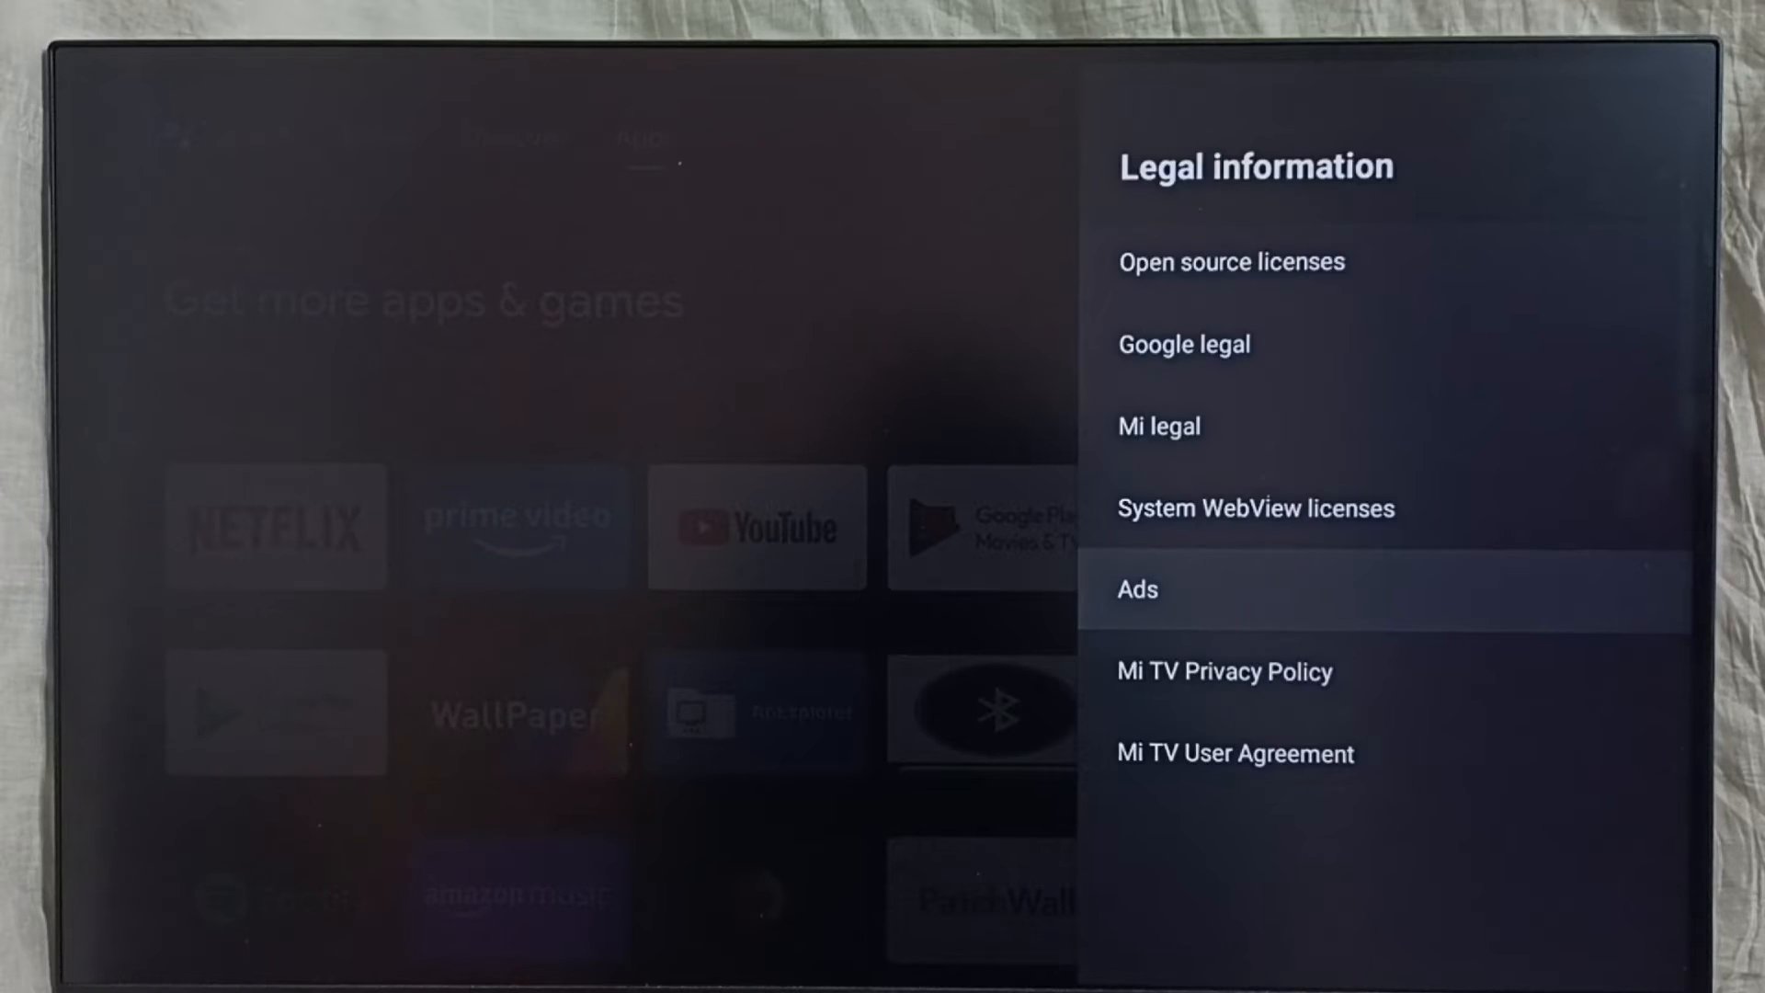
pyautogui.click(1136, 588)
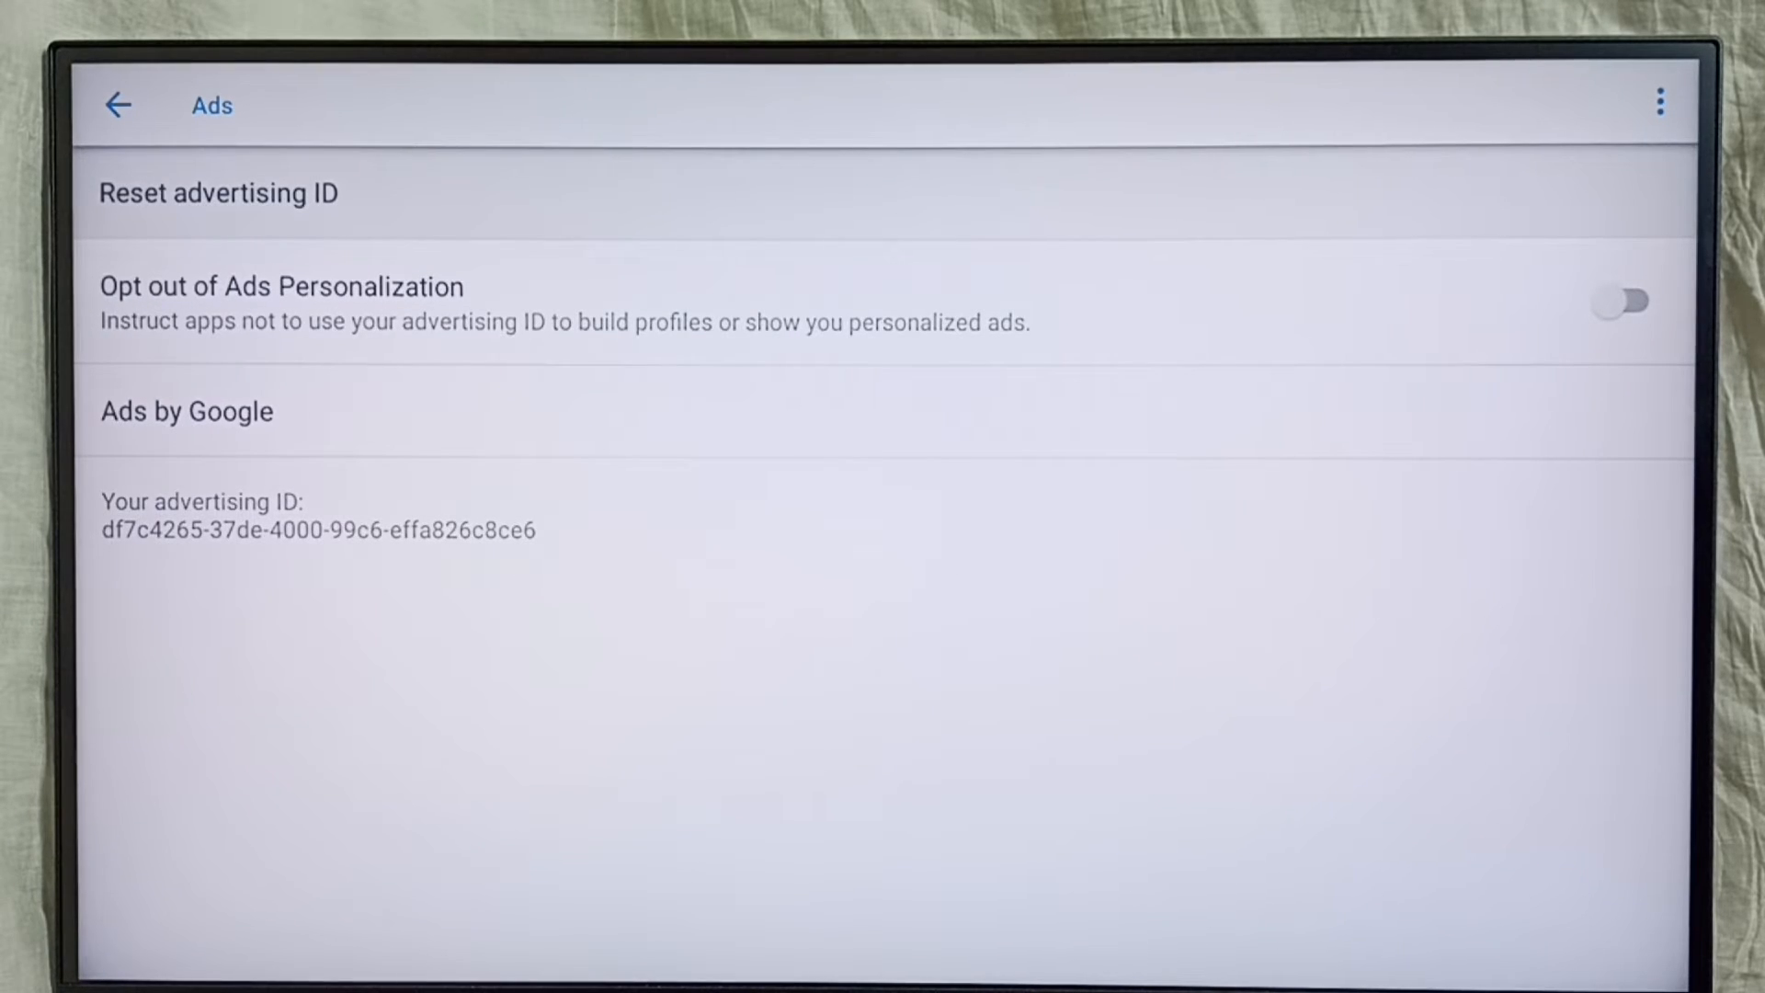
# Reset the advertising ID and confirm, generating a new random ID
pyautogui.click(217, 193)
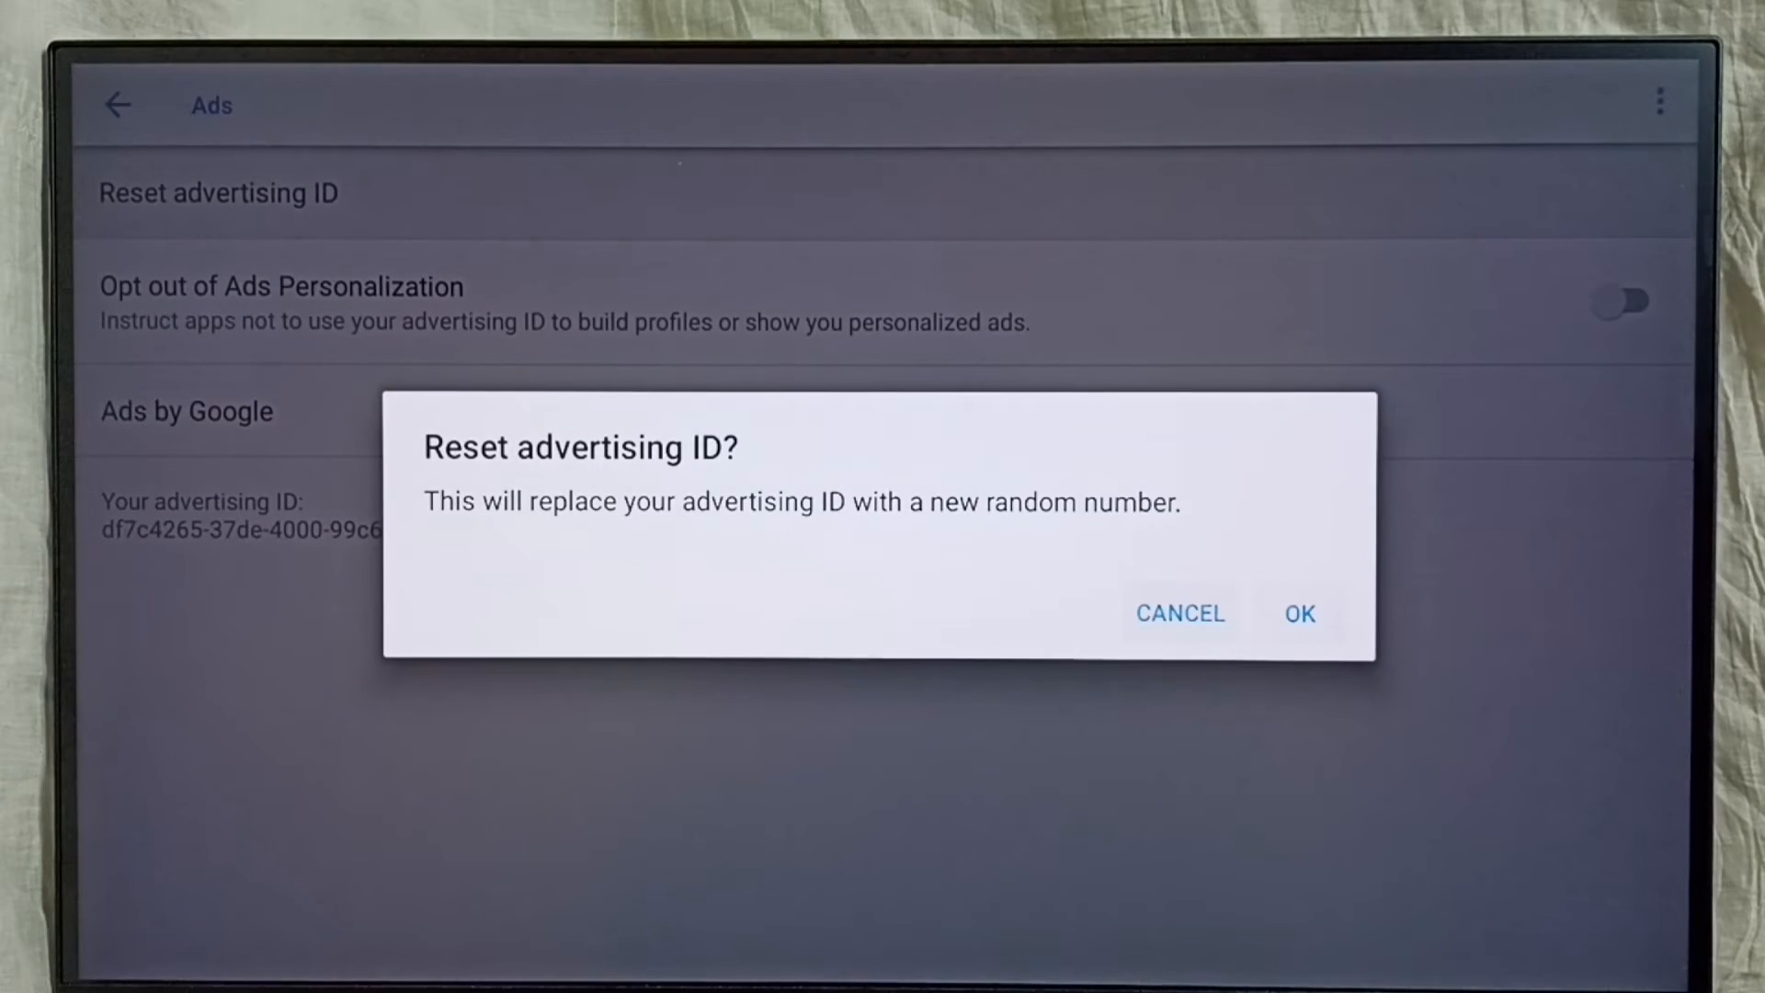
pyautogui.click(1298, 614)
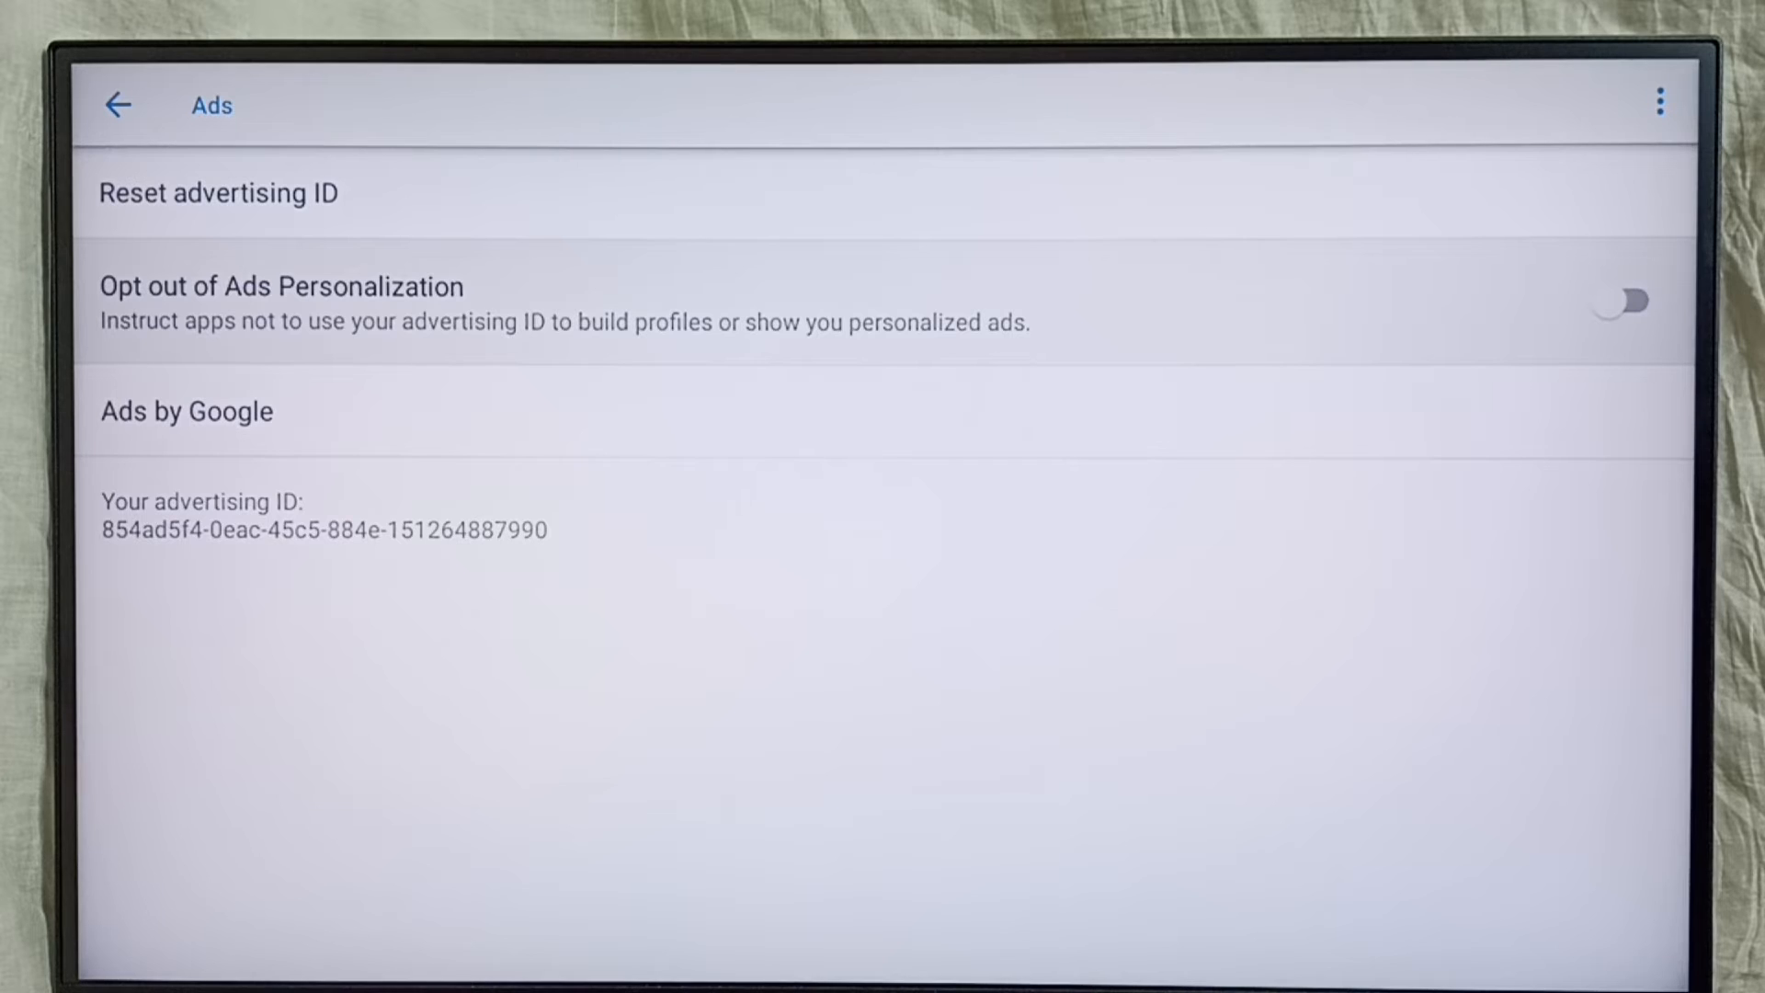
# Opt out of Ads Personalization and confirm the interest-based ads dialog
pyautogui.click(1621, 302)
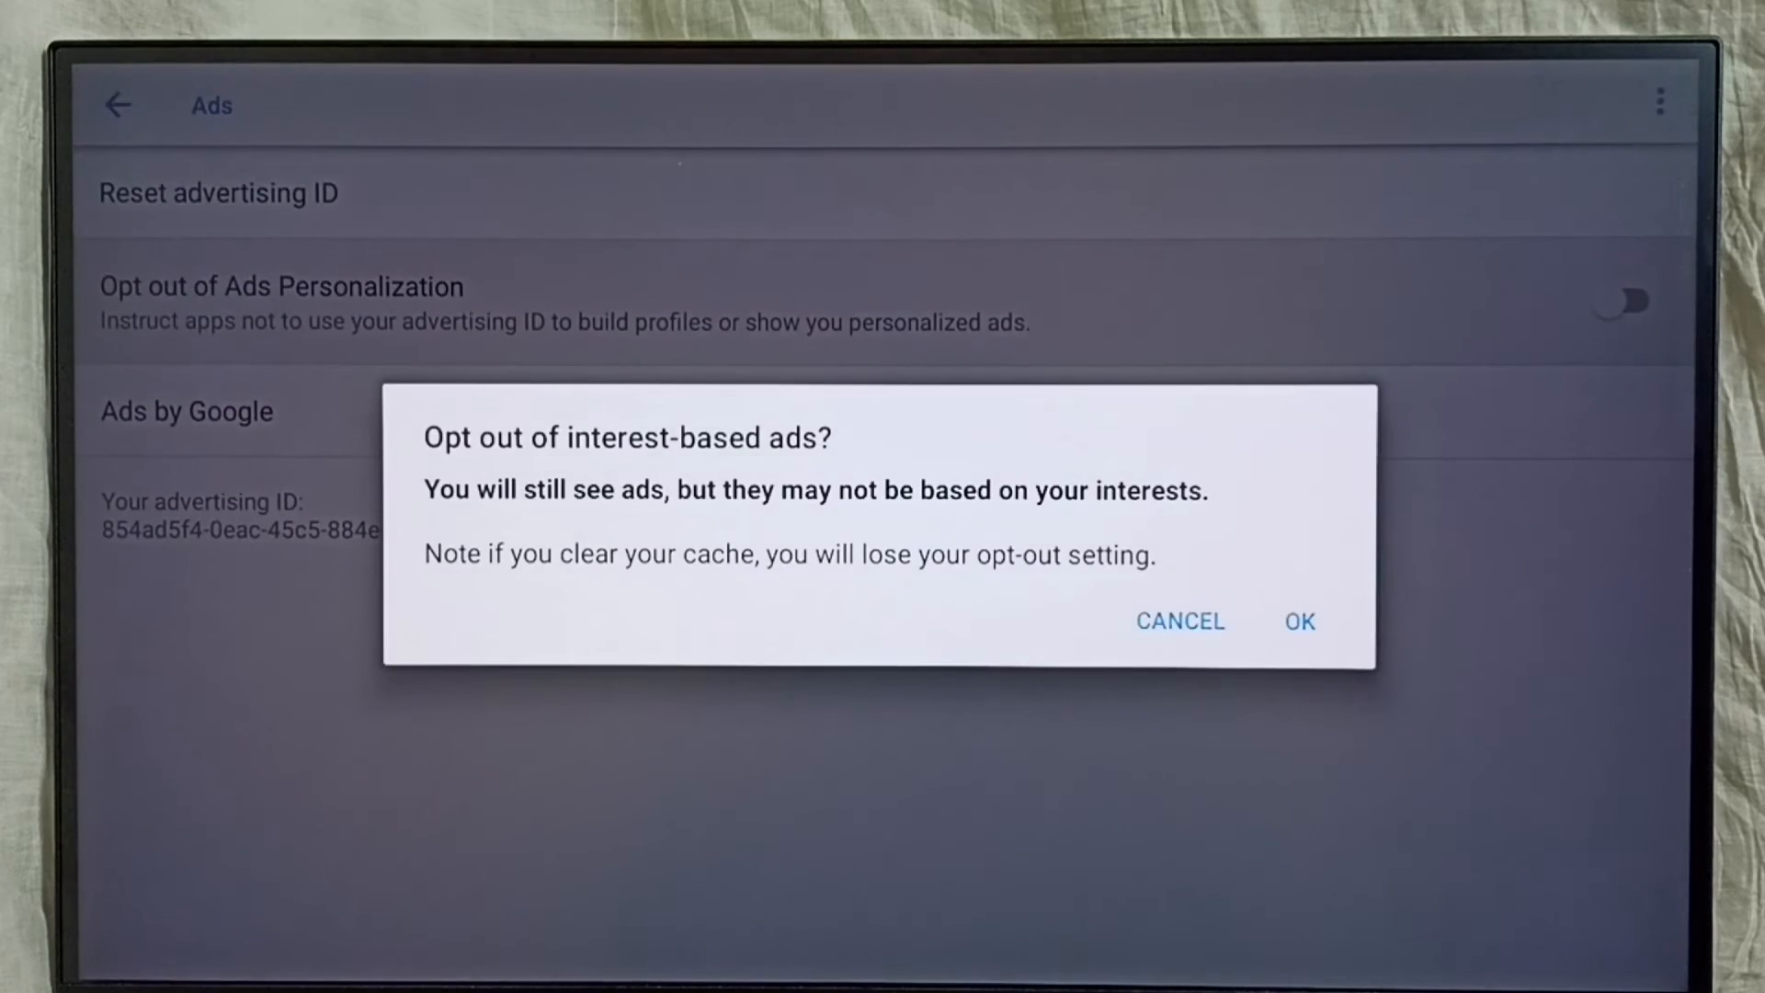
pyautogui.click(1300, 620)
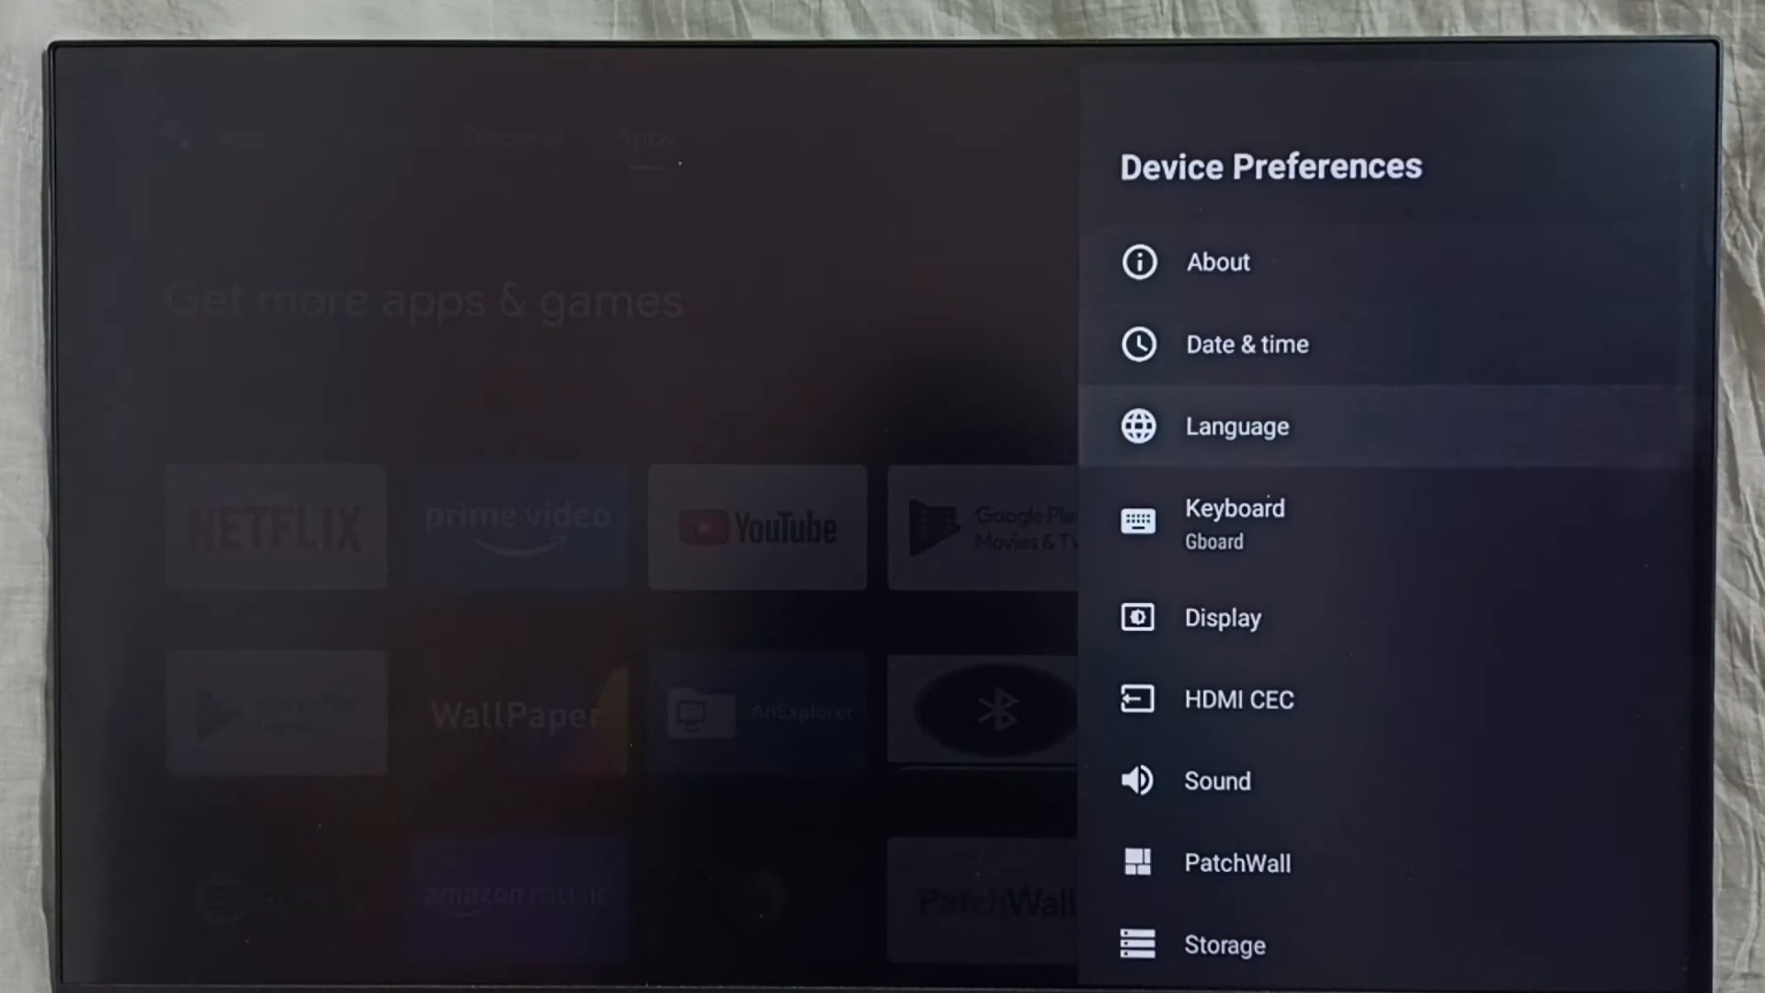
# Verify Location status is Off, then bring up the Usage & Diagnostics page
pyautogui.scroll(-3)
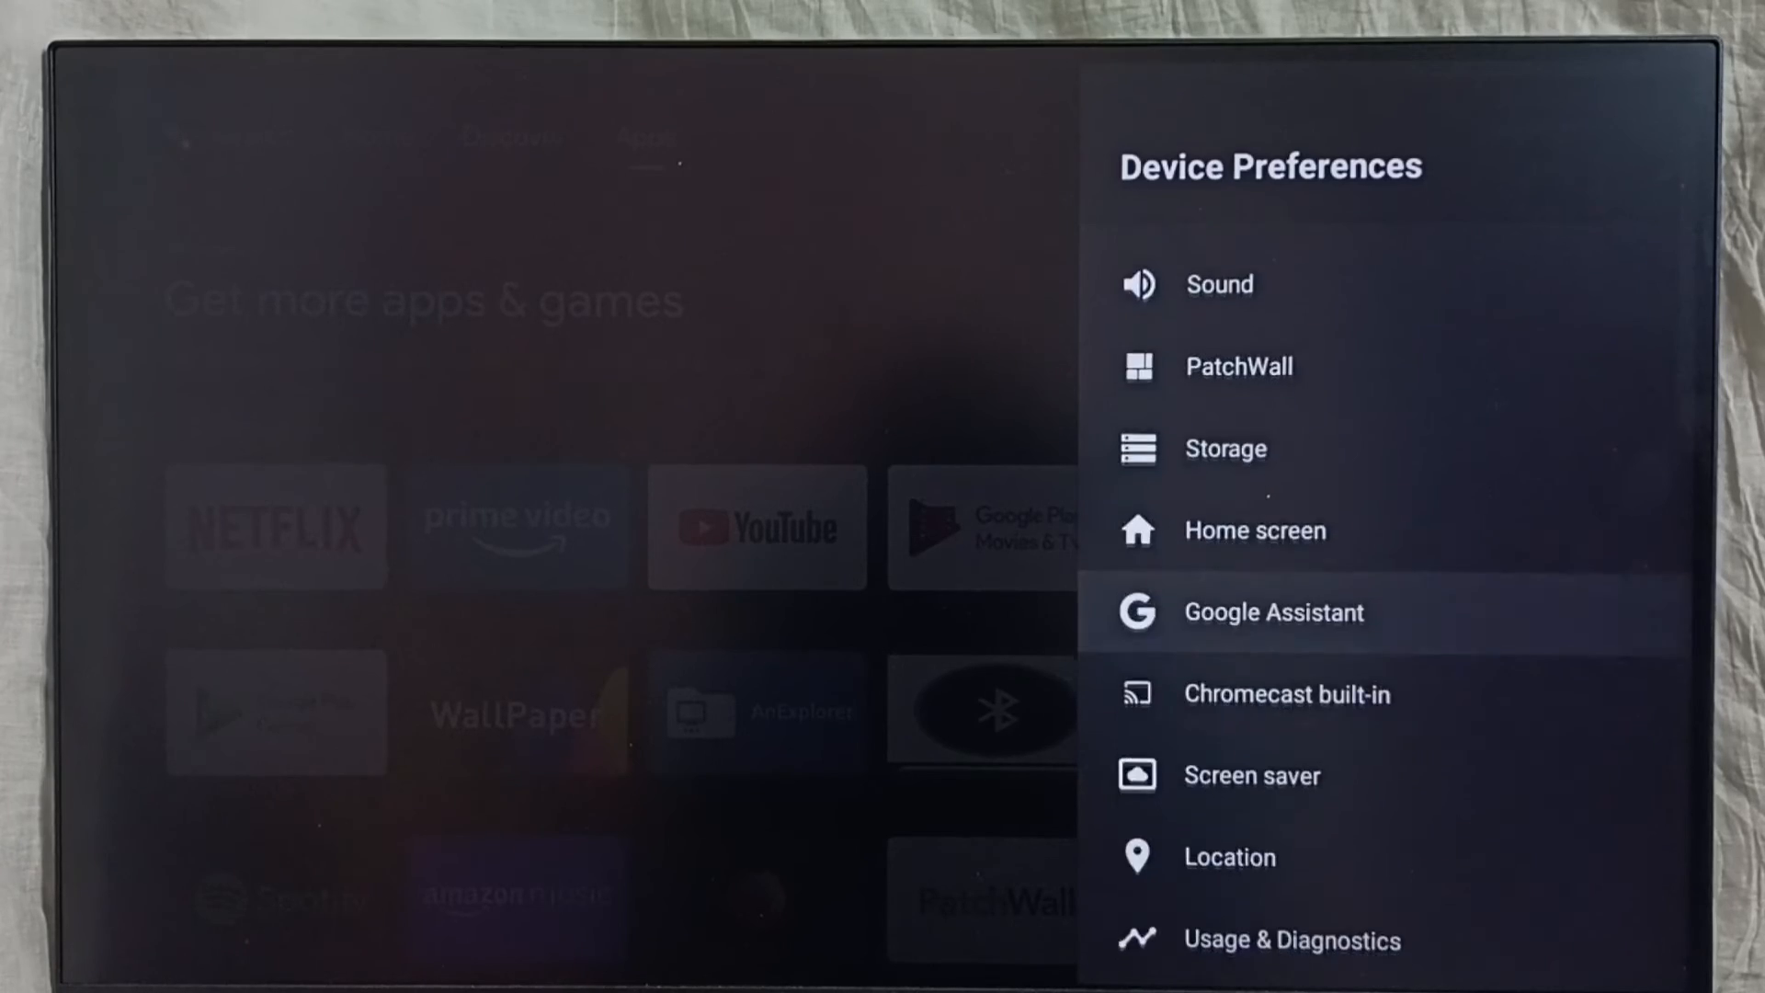
pyautogui.scroll(-3)
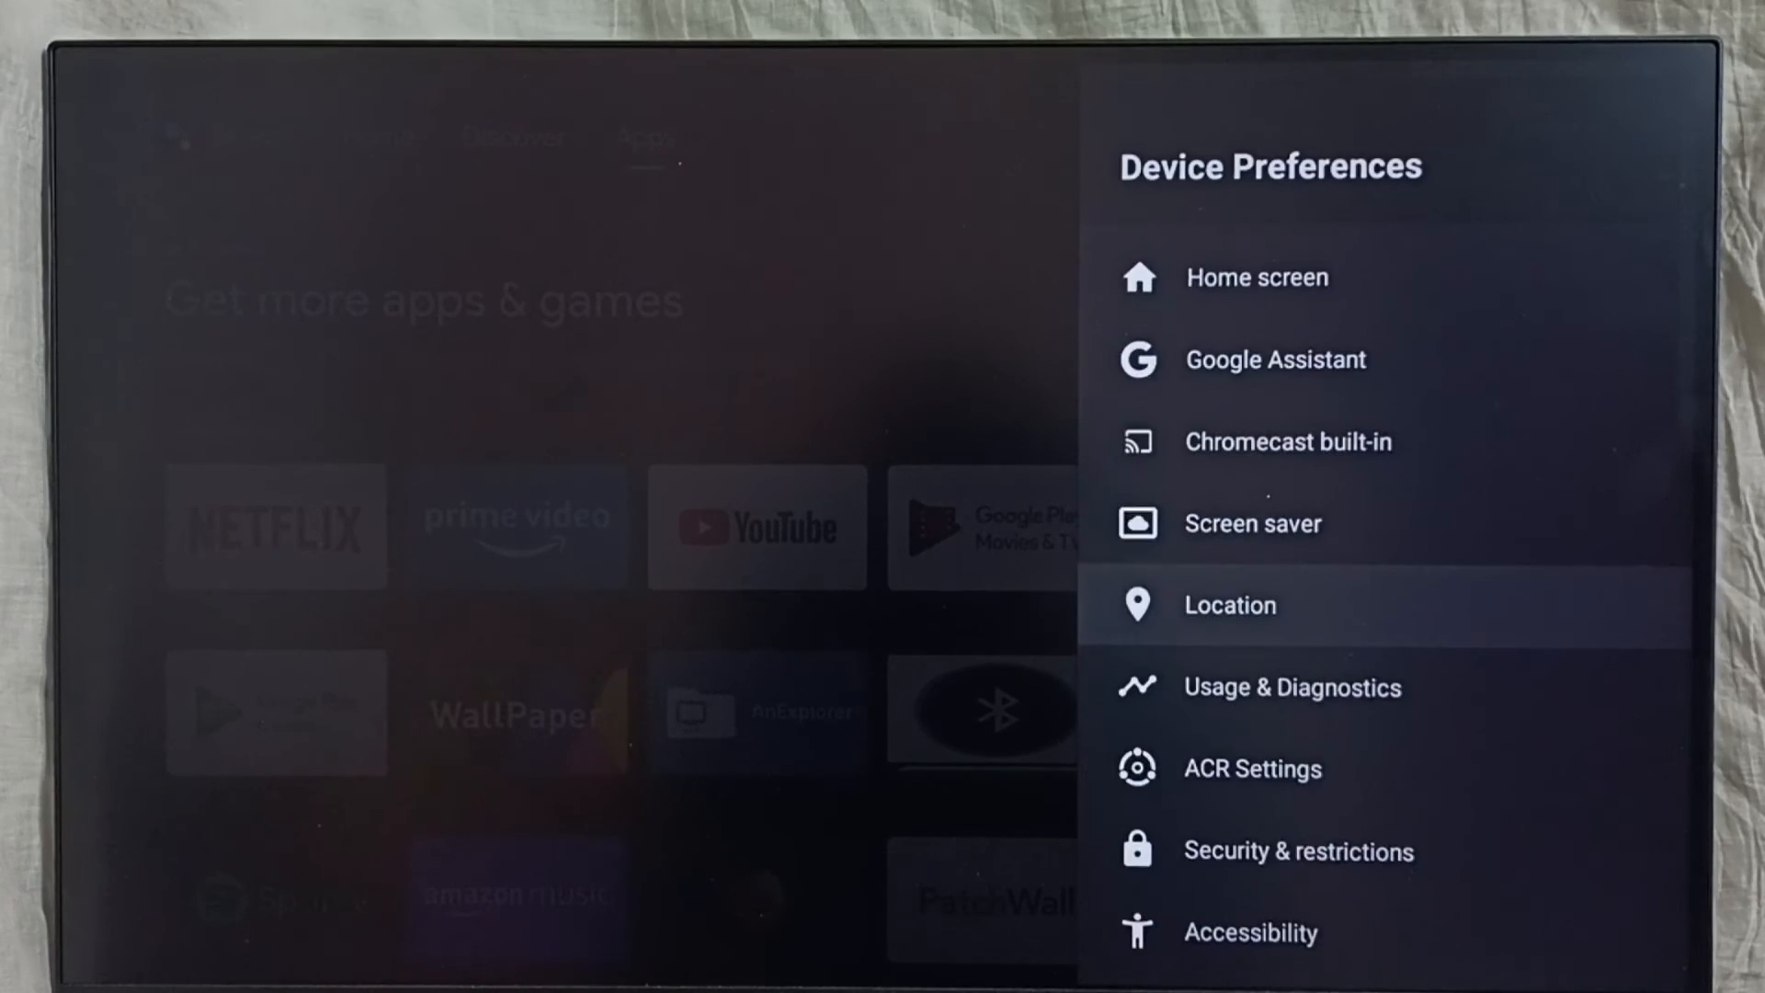
pyautogui.click(1230, 605)
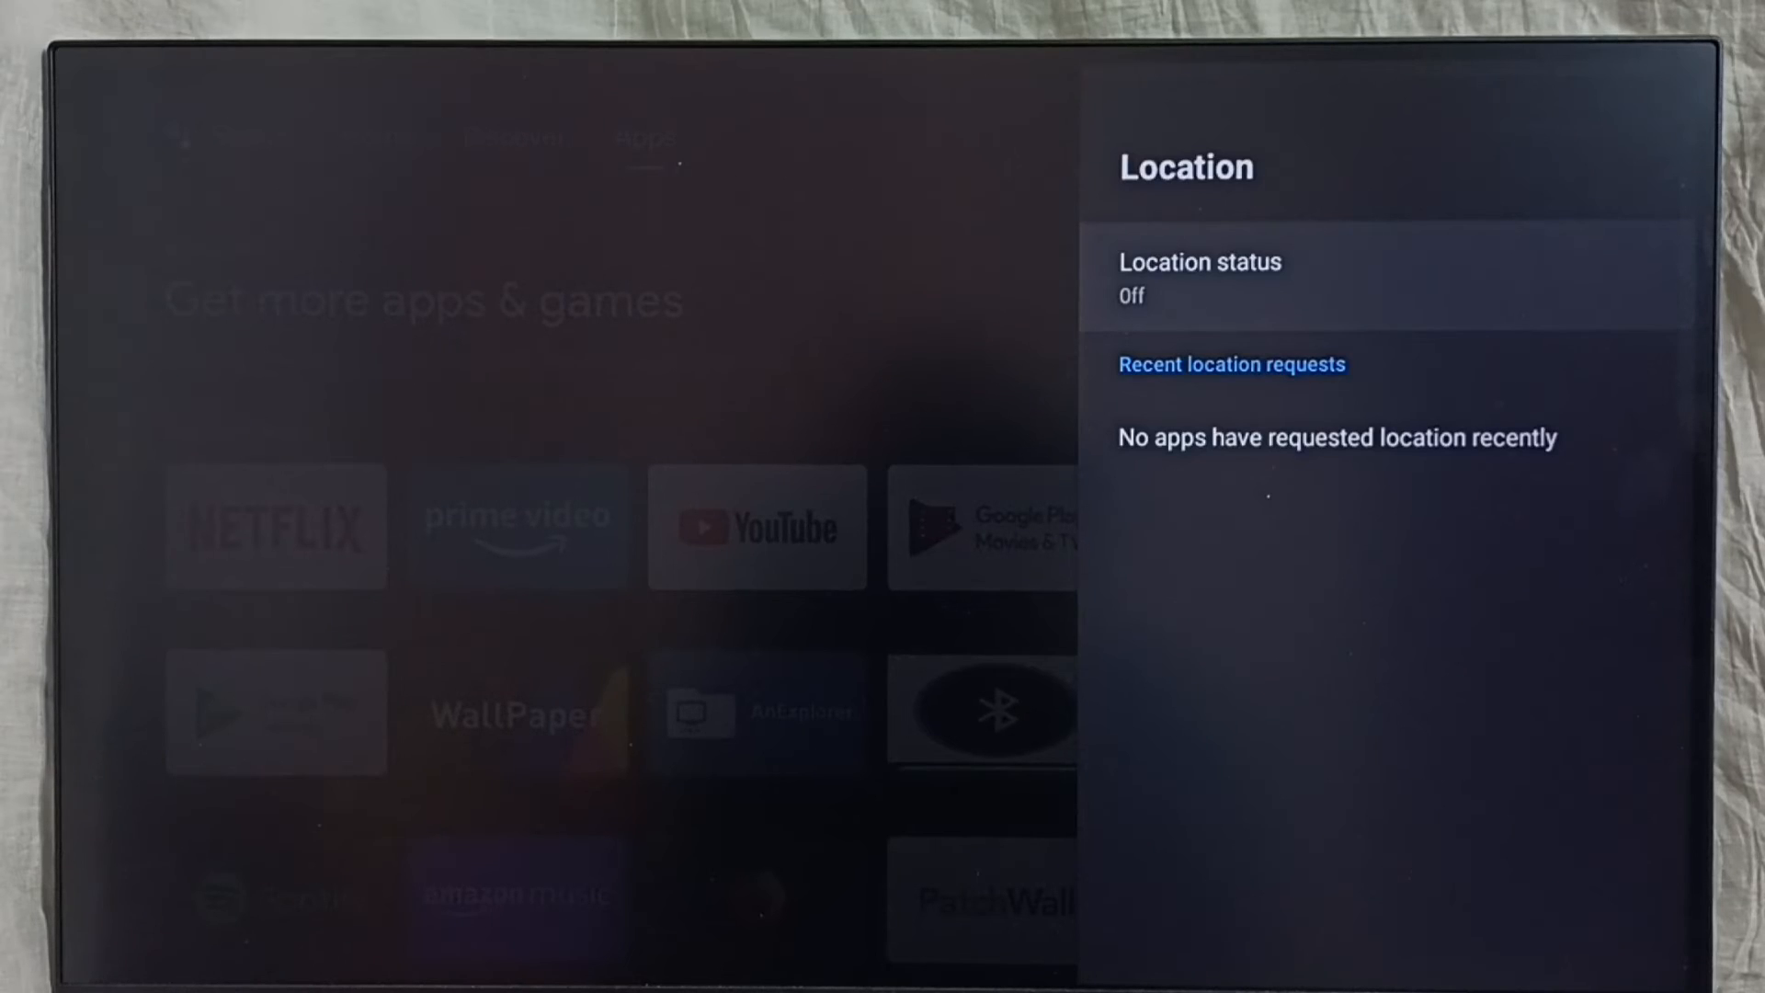
pyautogui.click(1199, 270)
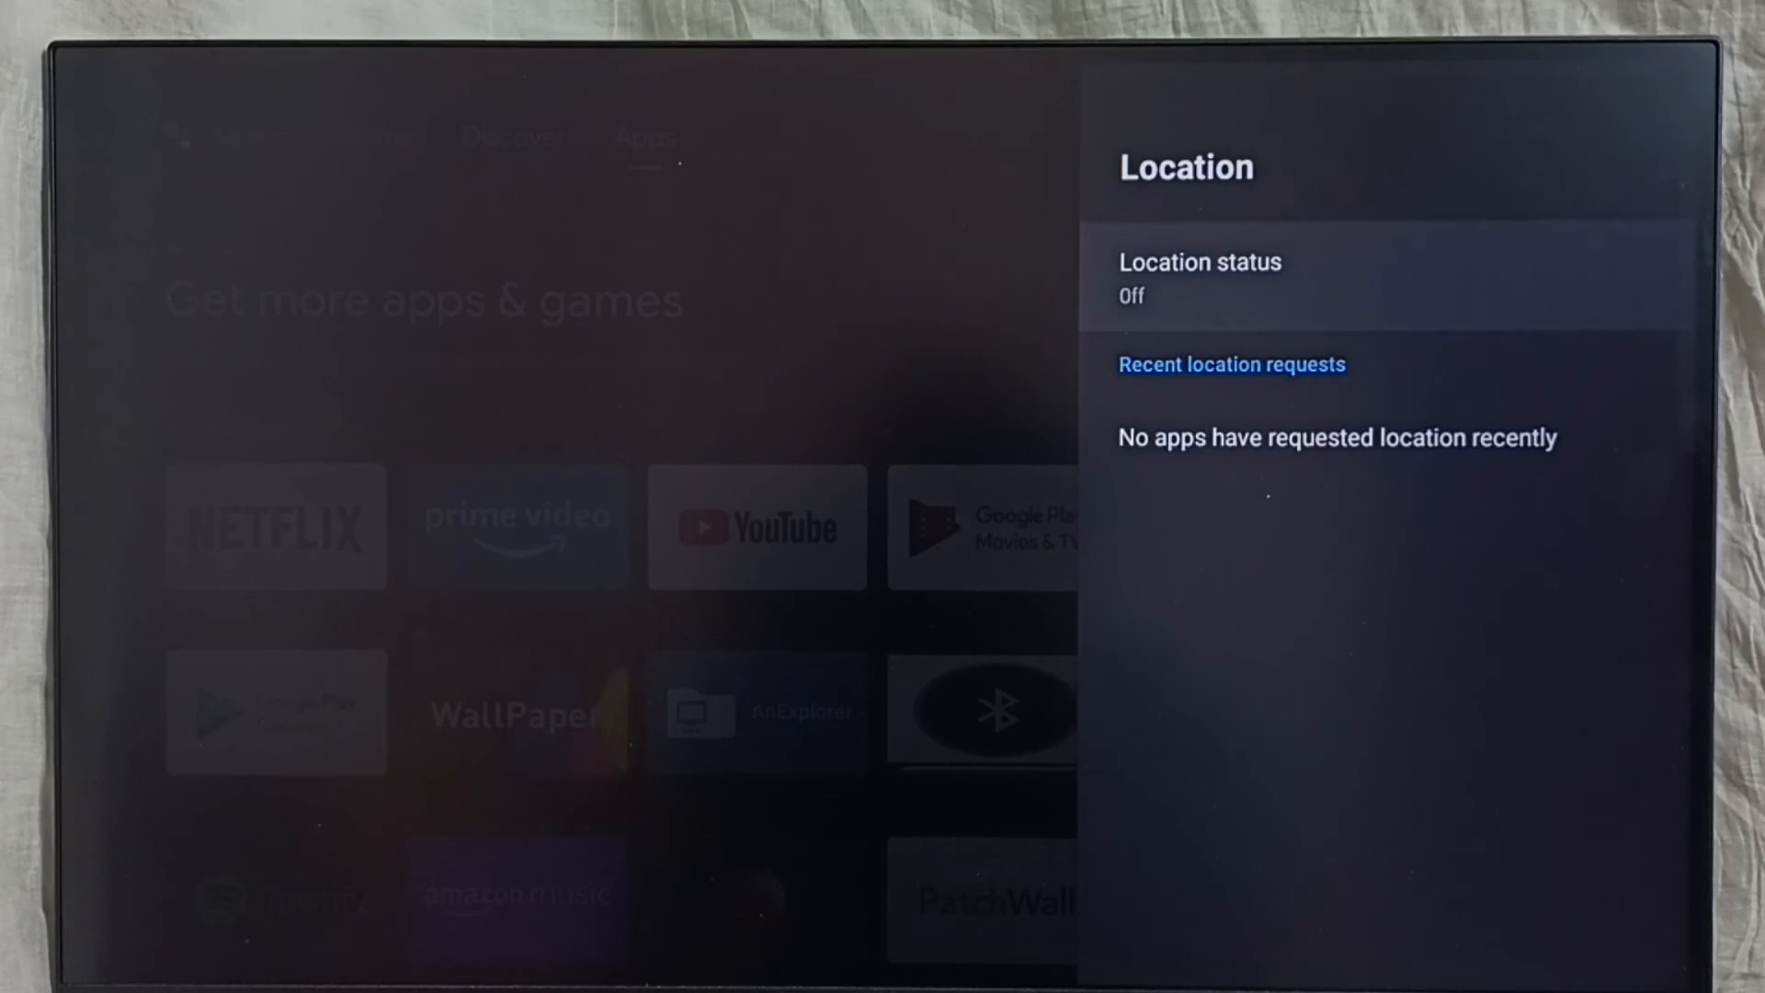
pyautogui.press('Back')
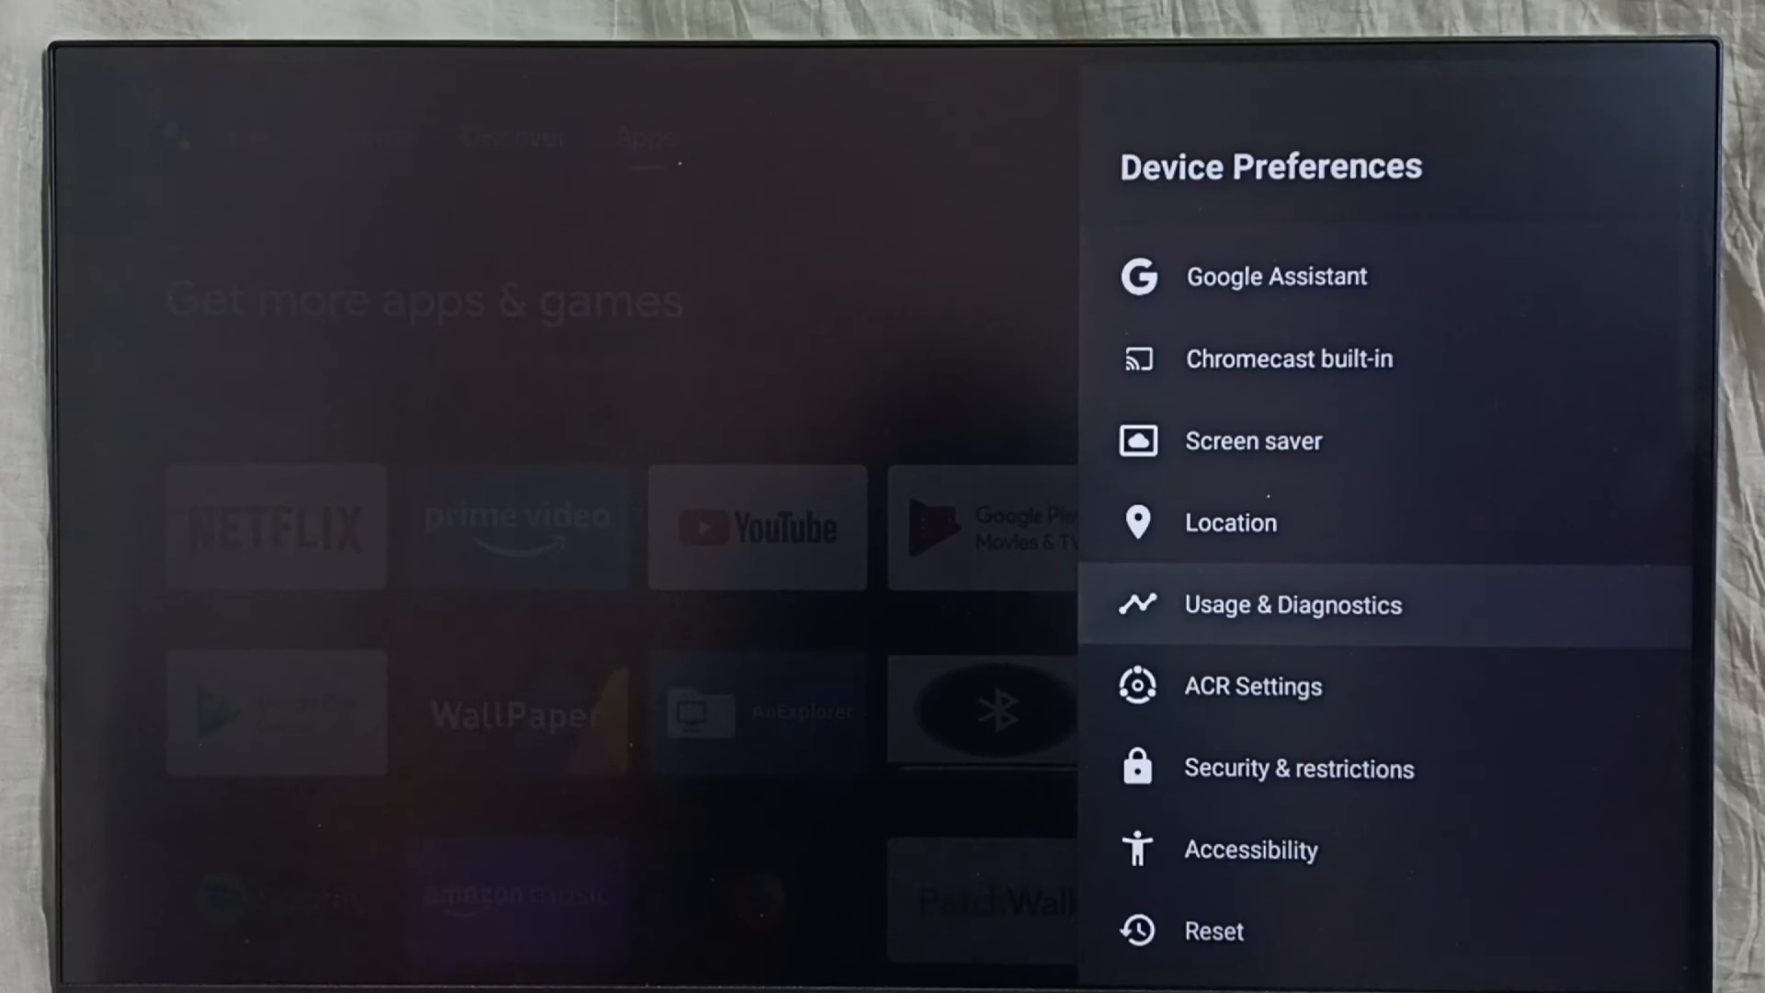
pyautogui.click(1292, 605)
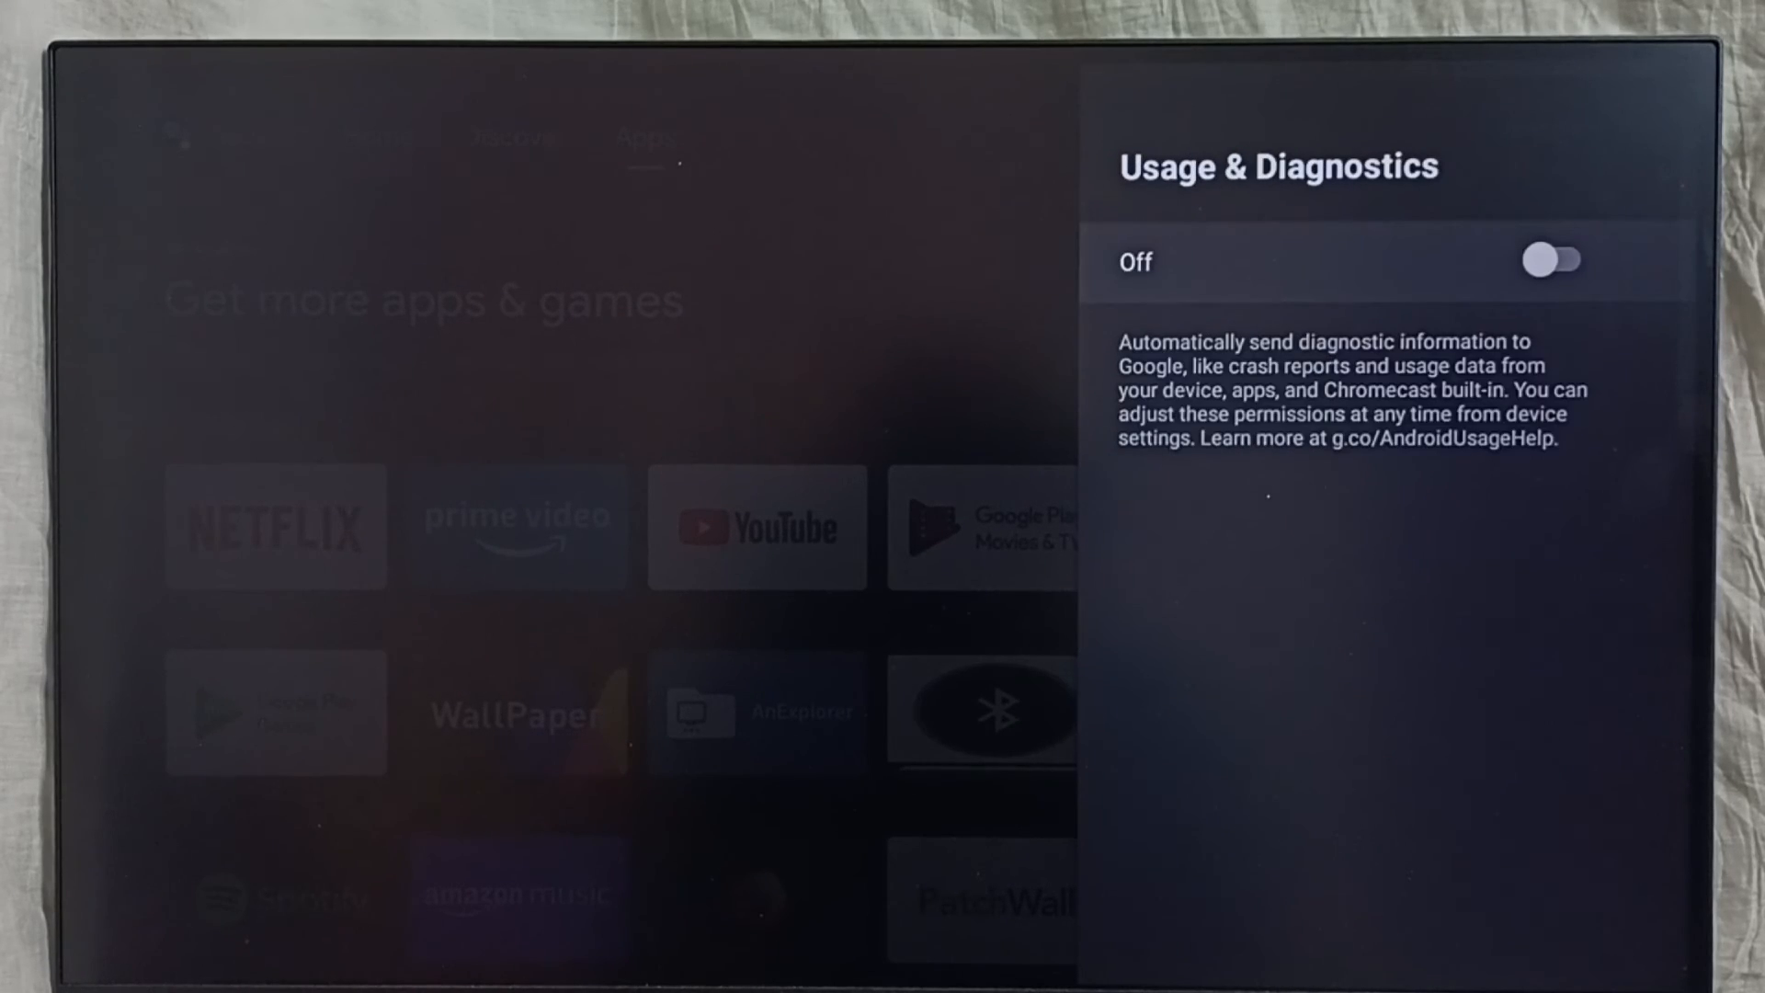